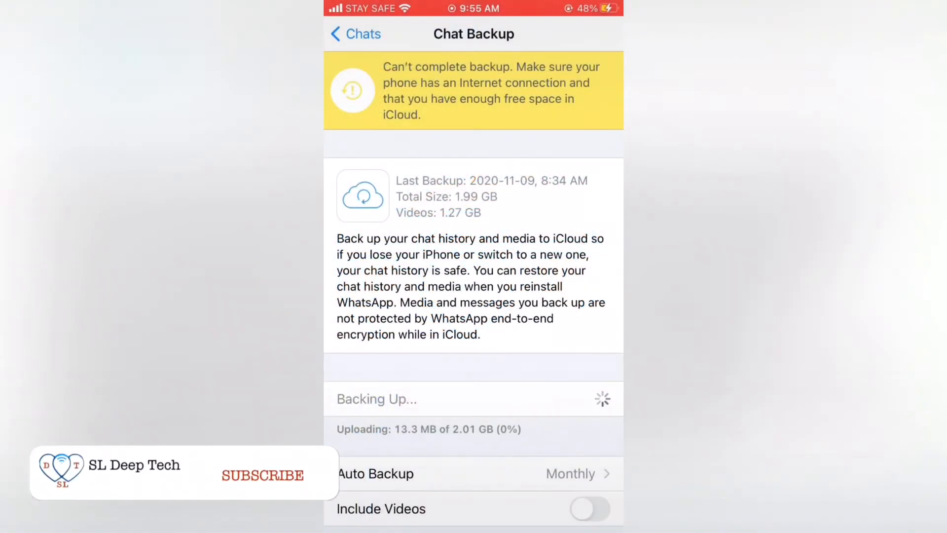
View the failing iCloud chat backup status in WhatsApp, then return to the home screen.
click(262, 475)
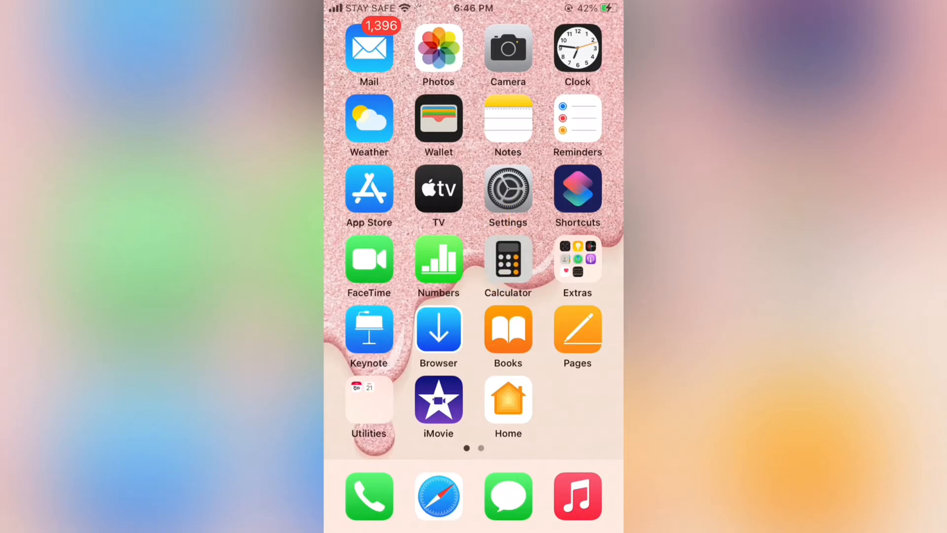
Reset the iPhone's network settings from Settings > General > Reset and confirm.
click(507, 190)
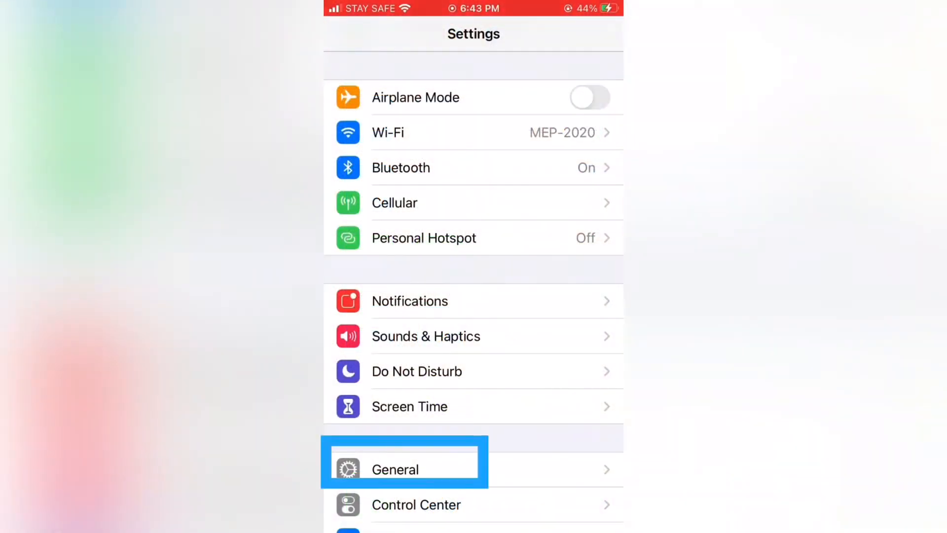
click(395, 468)
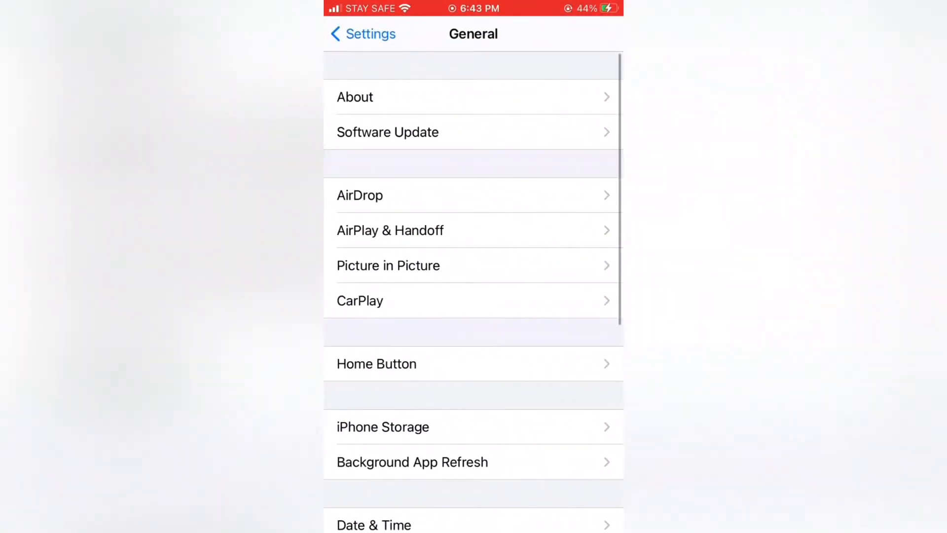
scroll(down, 3)
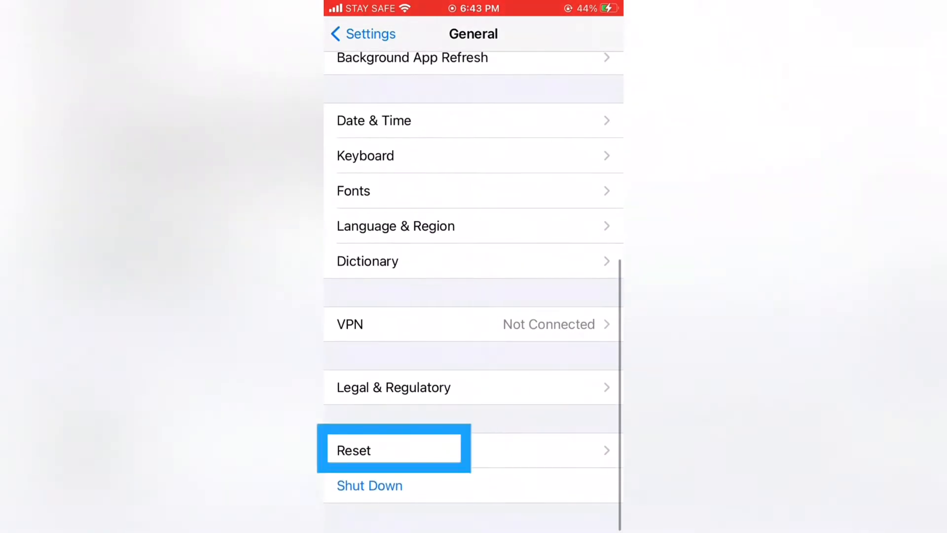
click(393, 450)
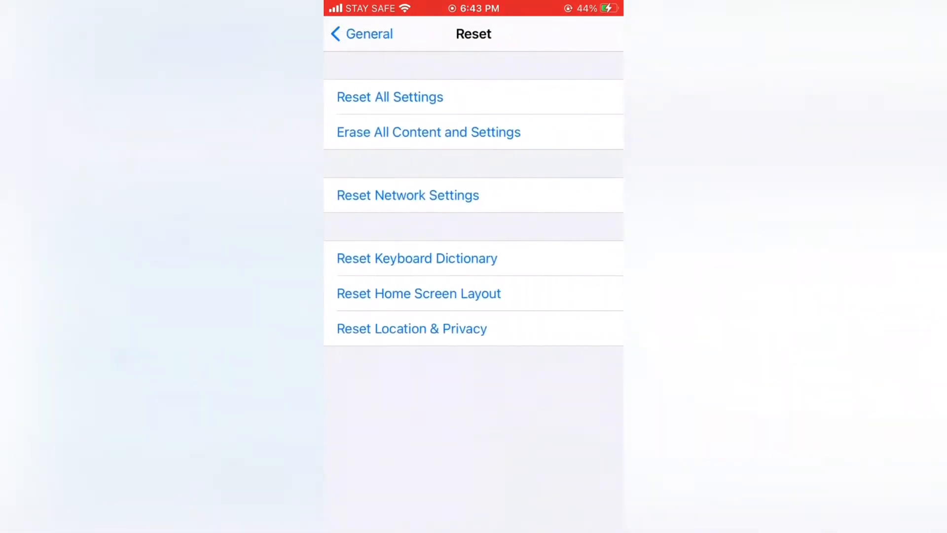
click(408, 195)
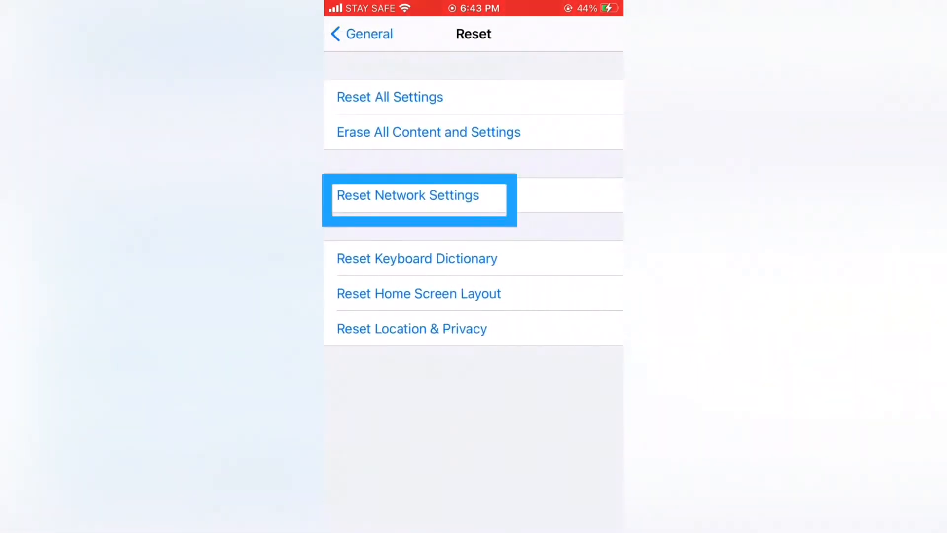
click(418, 195)
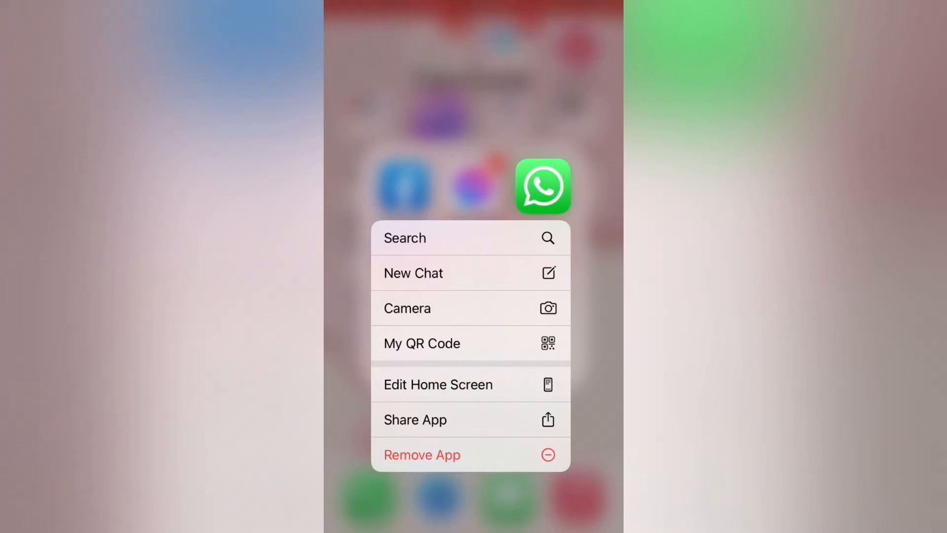
Delete the WhatsApp app and its data from the Home Screen, confirming the removal.
click(421, 454)
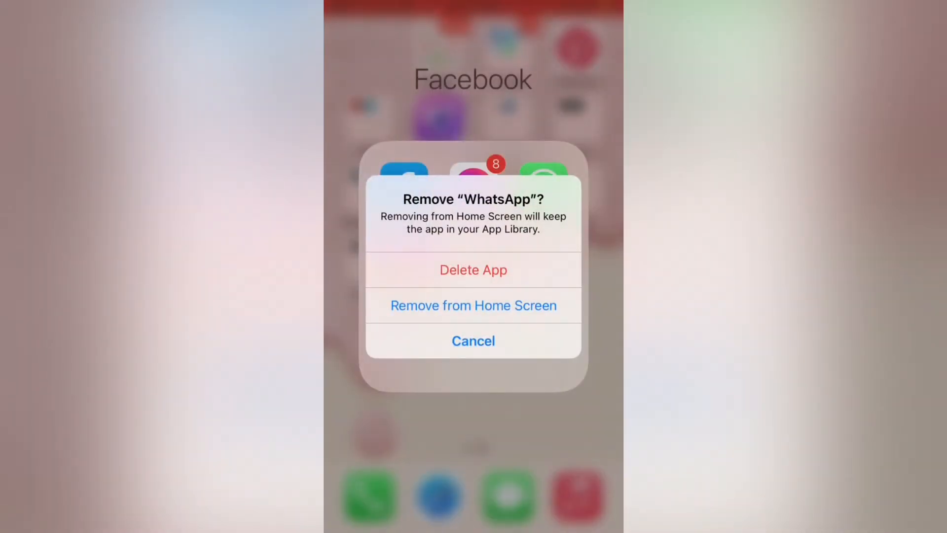
click(472, 269)
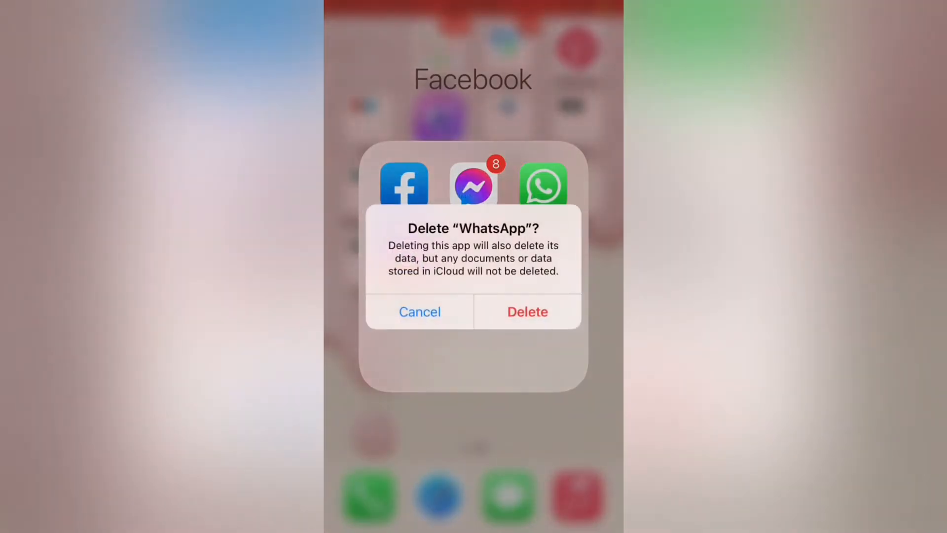
click(419, 312)
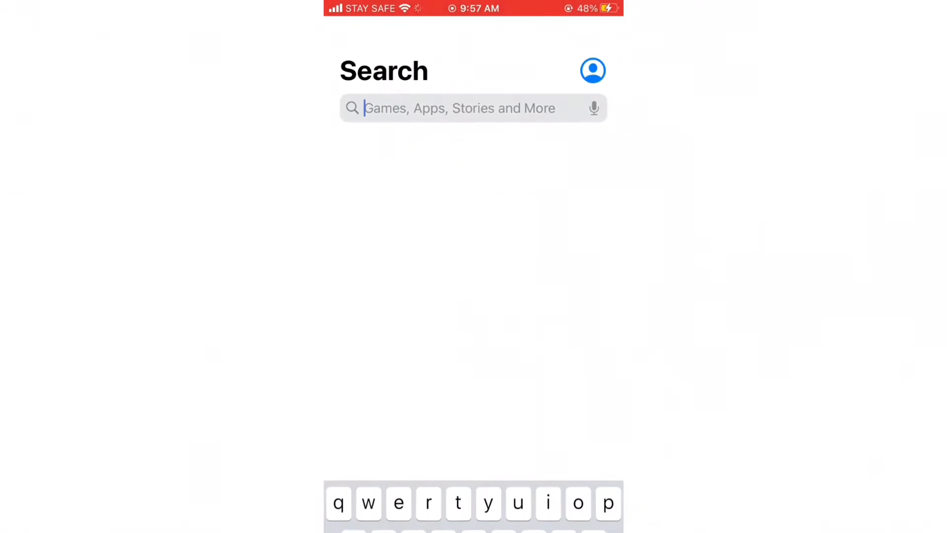
Search the App Store for 'whatsapp', reinstall WhatsApp Messenger and launch it.
text(whatsapp)
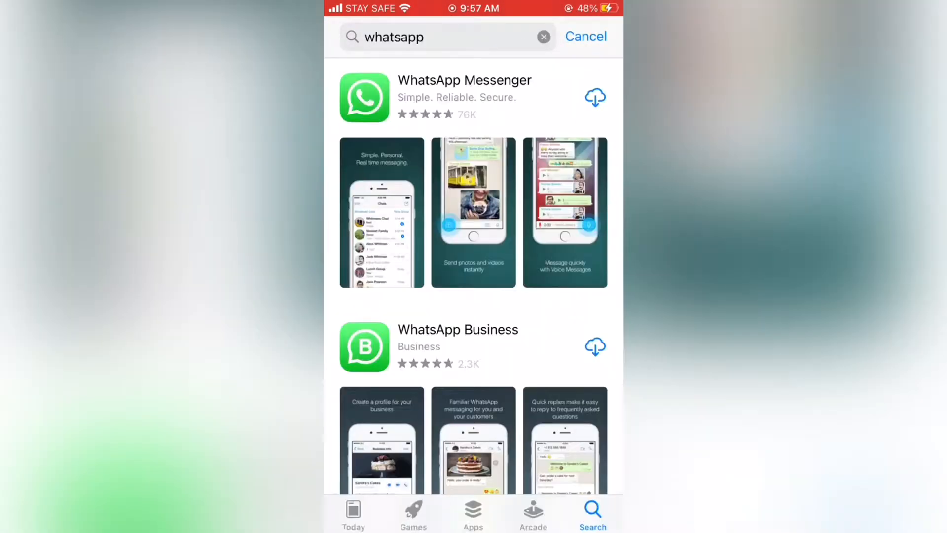
click(595, 96)
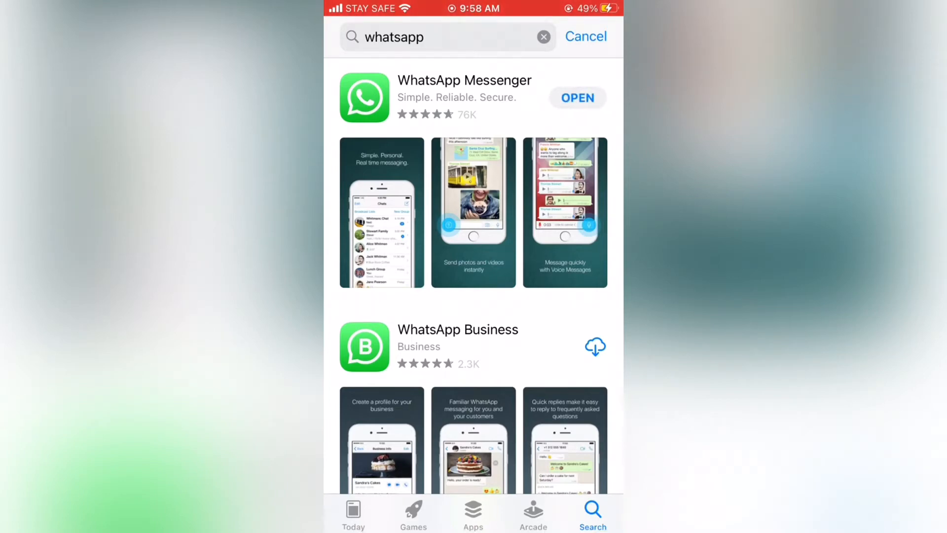
click(576, 97)
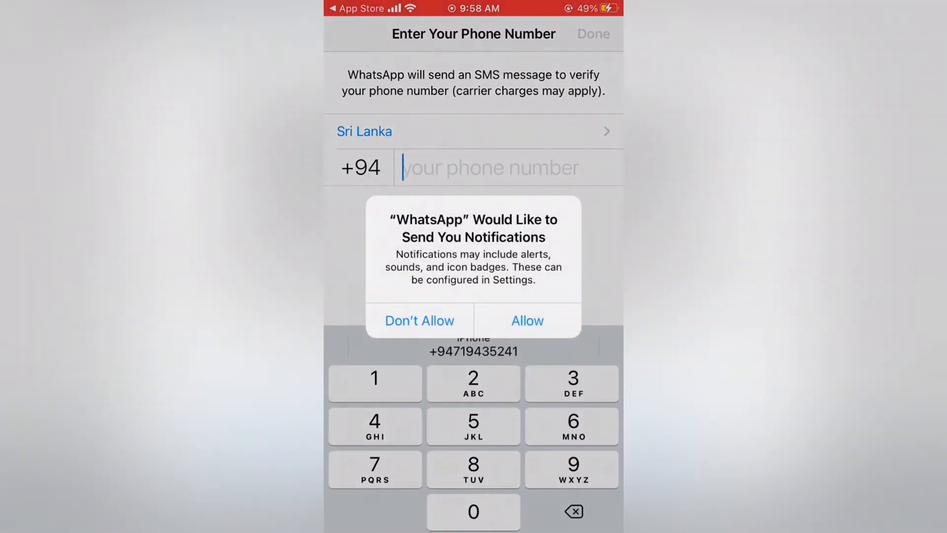
Answer the notifications prompt and continue once chats are restored from the iCloud backup.
click(526, 320)
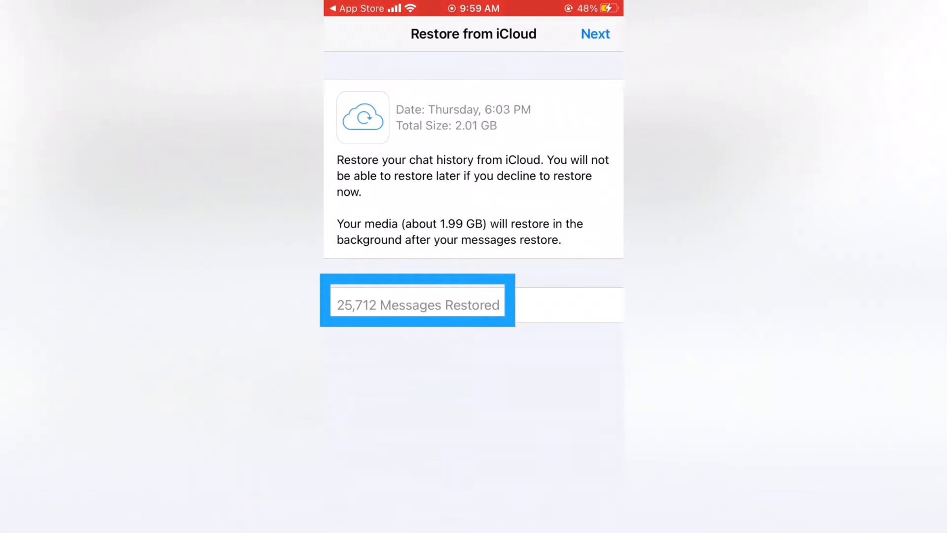
click(595, 33)
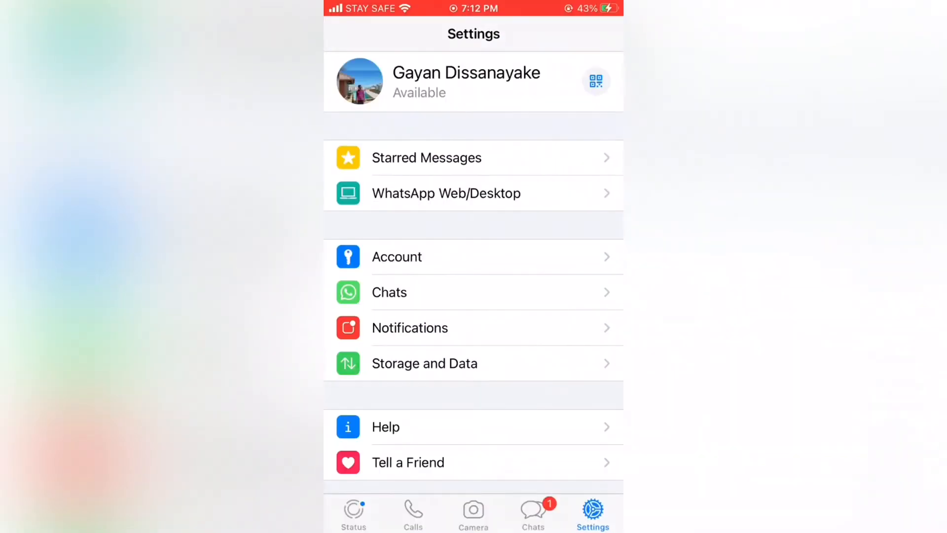
View WhatsApp's chat and media storage usage under Storage and Data > Manage Storage.
click(425, 363)
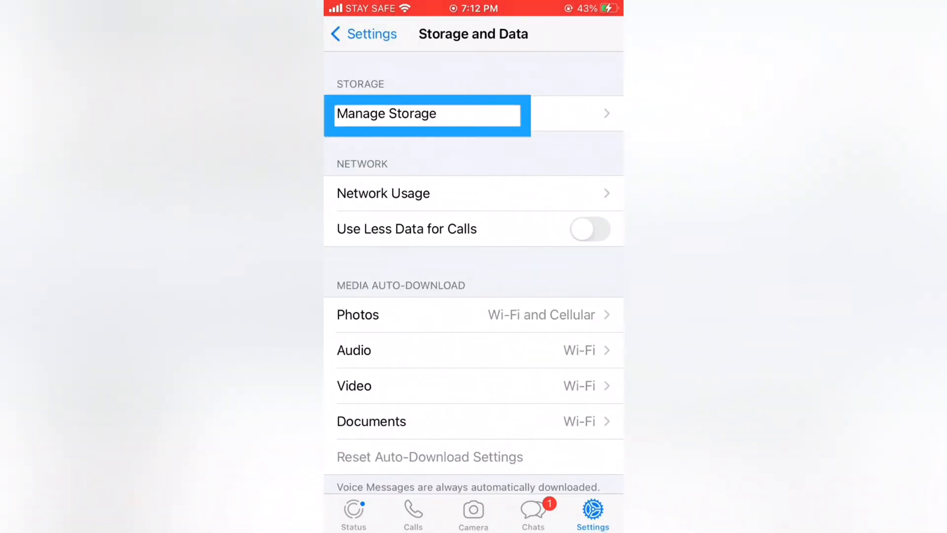
click(425, 114)
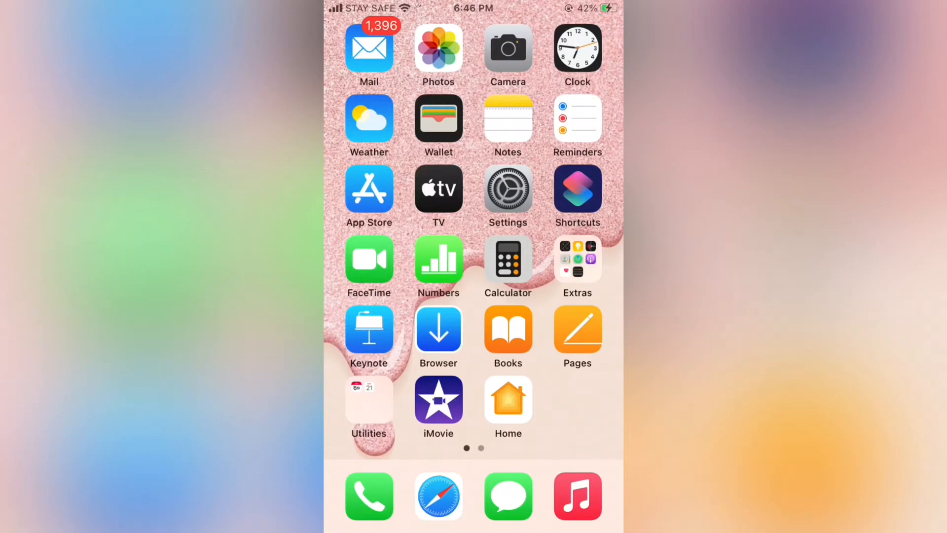
Show the iCloud storage breakdown (2.2 GB of 5 GB used) via Apple ID > iCloud > Manage Storage.
click(507, 190)
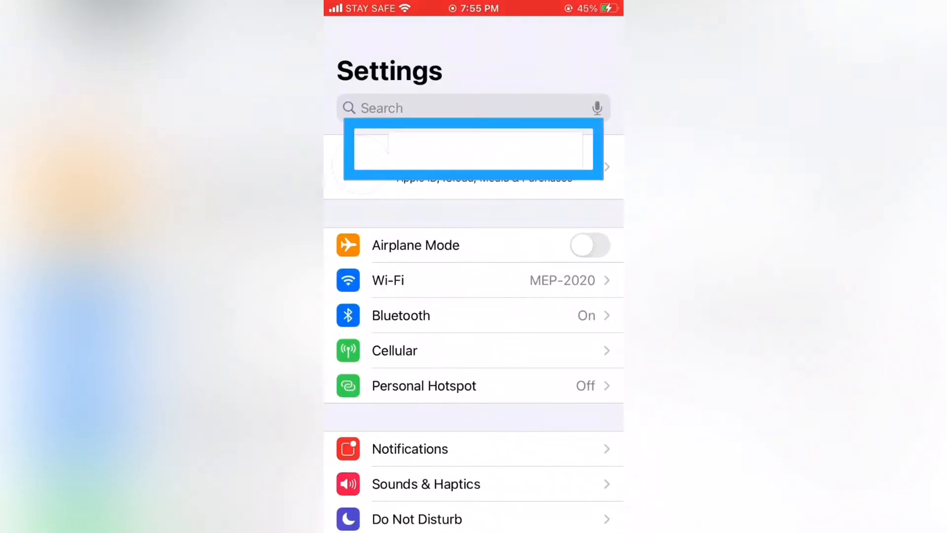
click(474, 150)
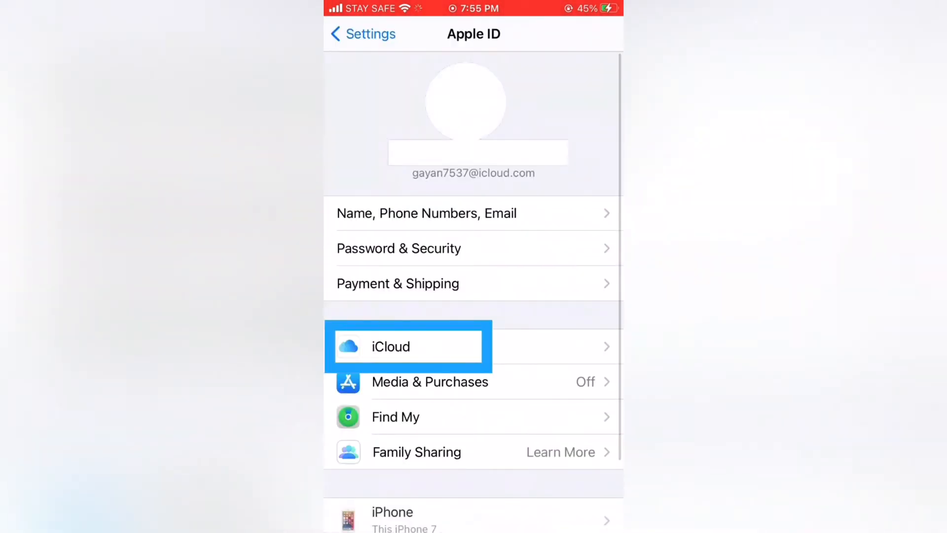
click(391, 347)
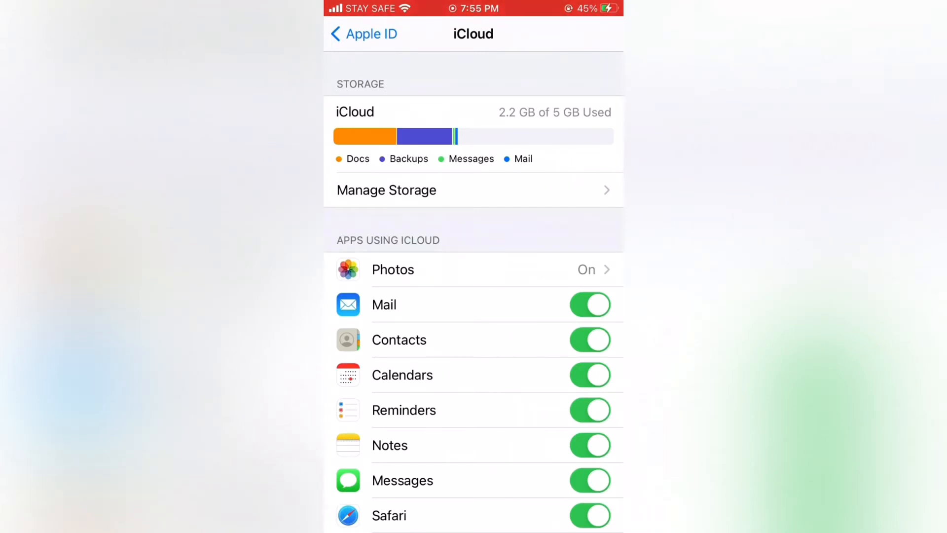
click(386, 190)
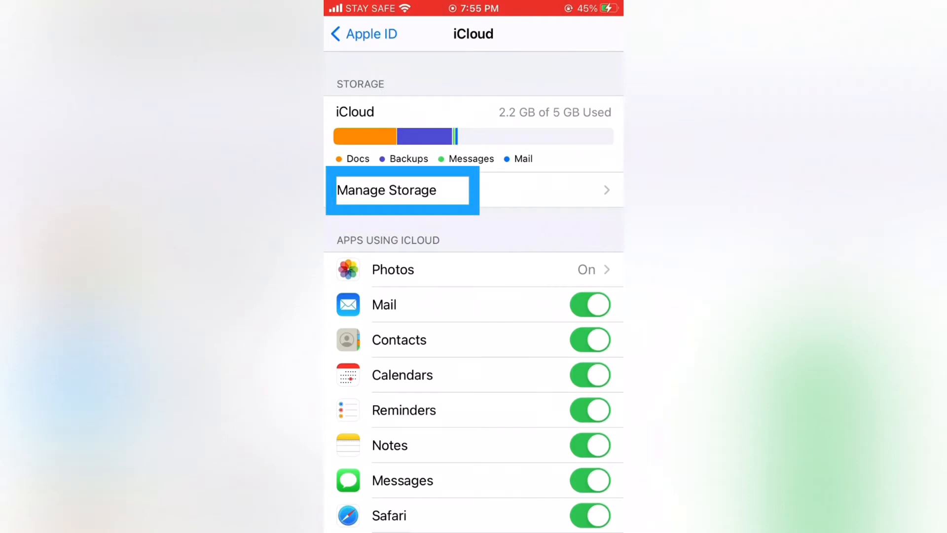
click(387, 189)
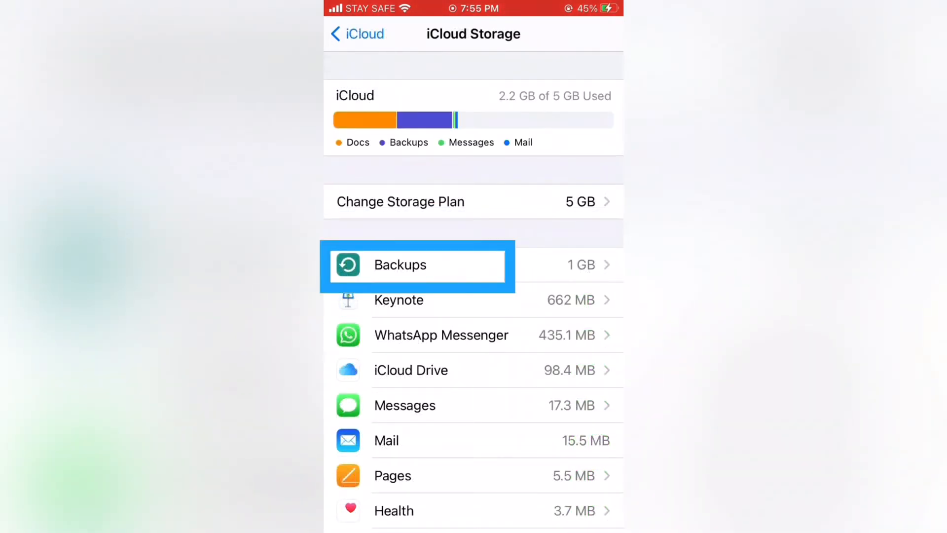
Delete this iPhone's 1.1 GB device backup from iCloud Backups to free space.
click(417, 265)
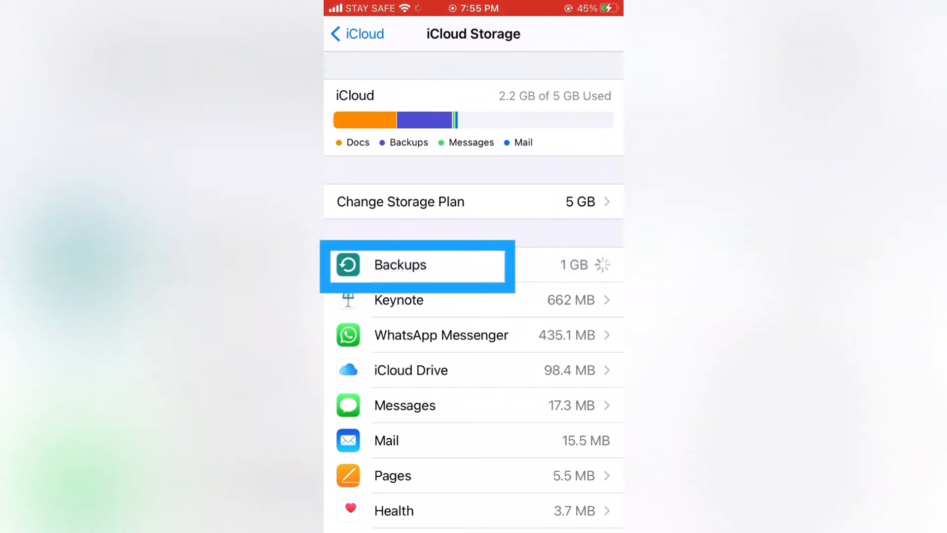
click(400, 265)
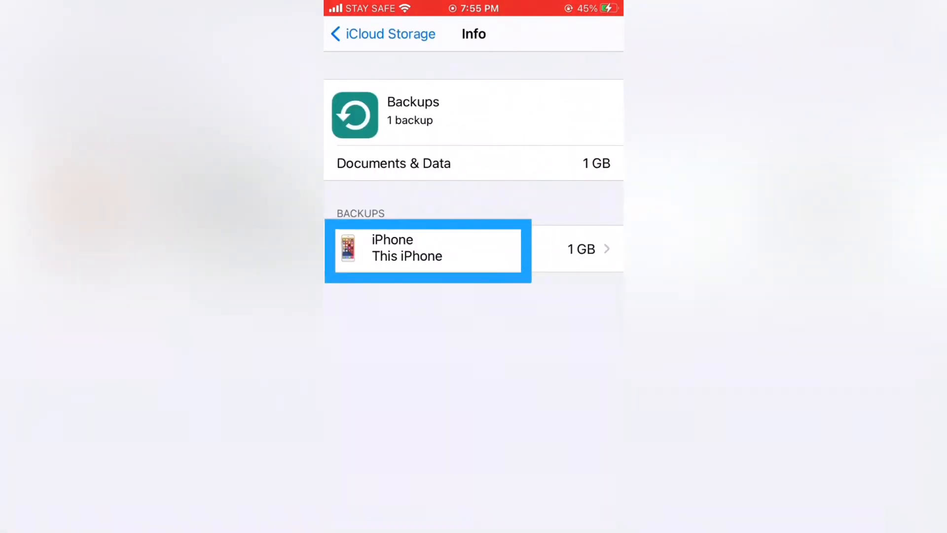
click(427, 248)
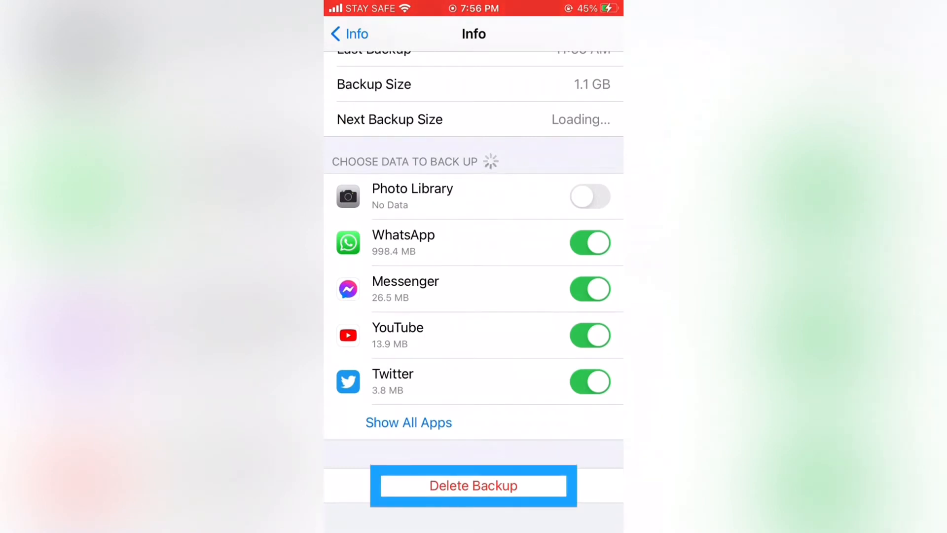
click(473, 486)
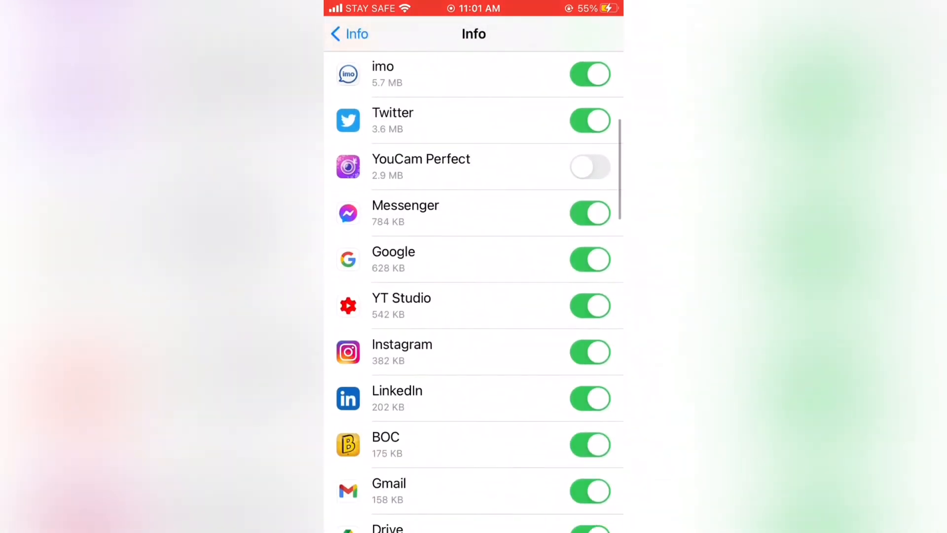
scroll(down, 3)
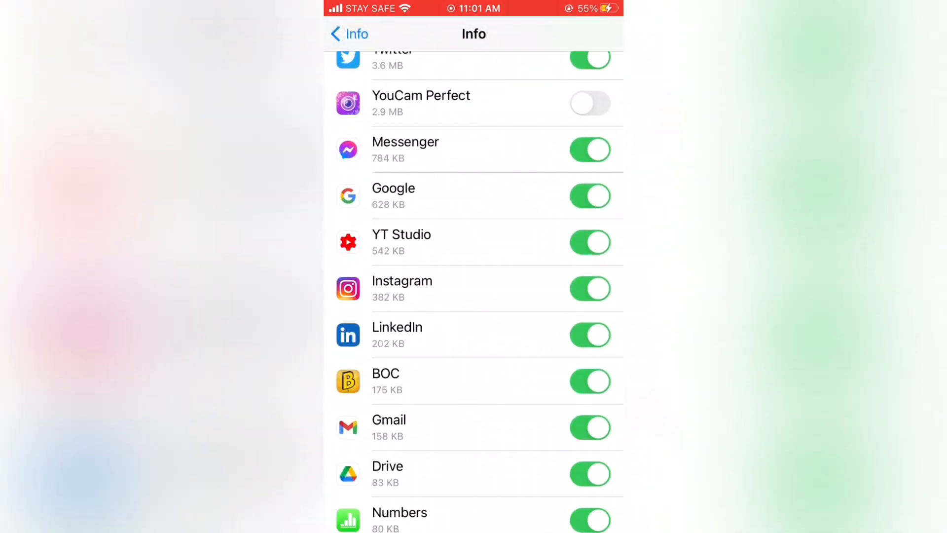
scroll(down, 3)
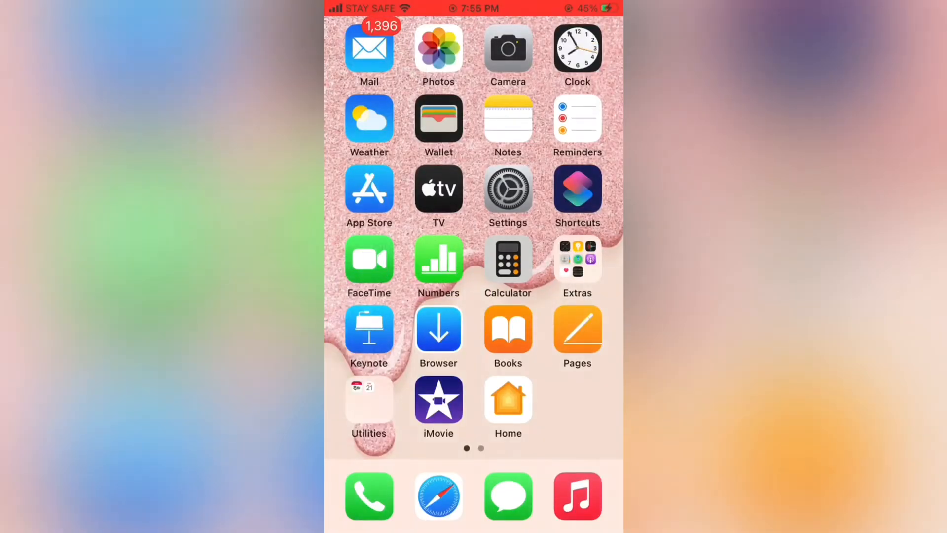
Start signing out of the Apple ID, entering the password and turning off Find My iPhone.
click(507, 188)
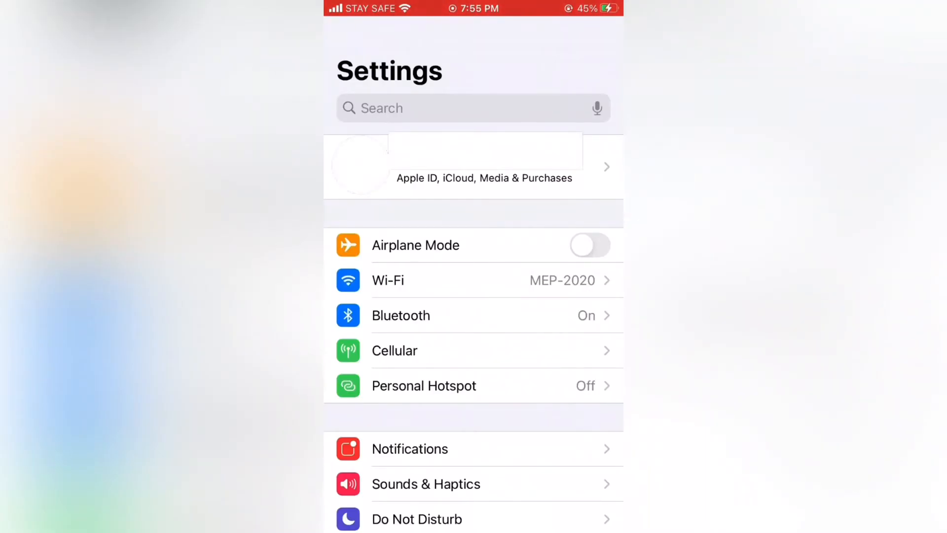
click(474, 165)
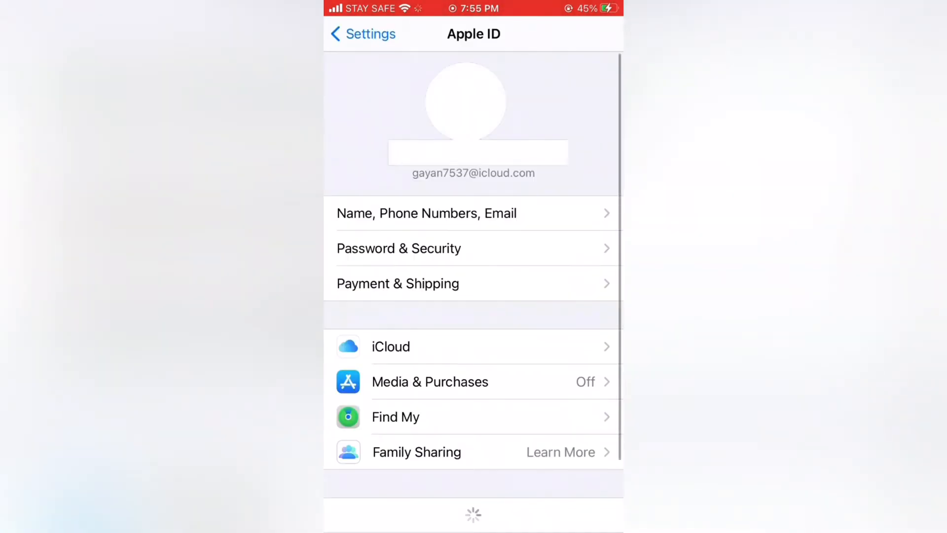
scroll(down, 3)
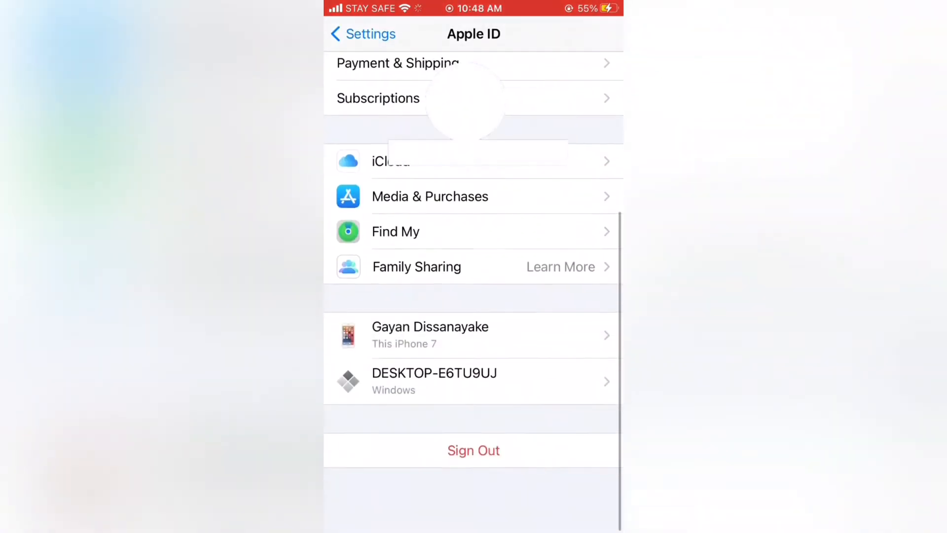
scroll(down, 3)
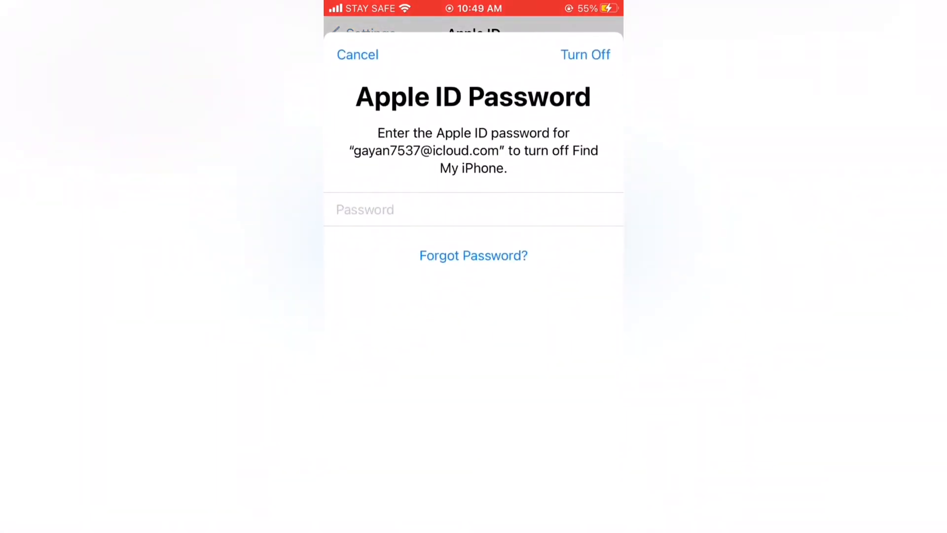
click(473, 209)
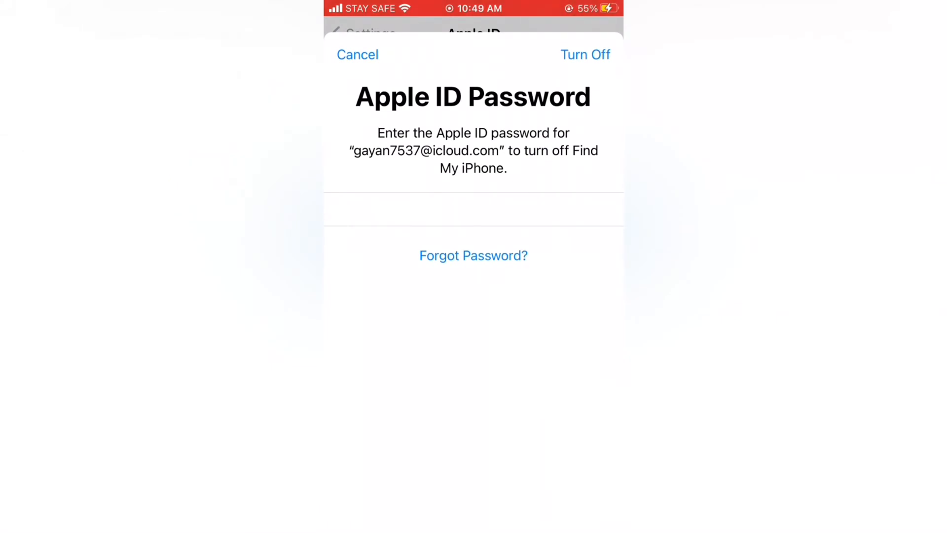
click(585, 54)
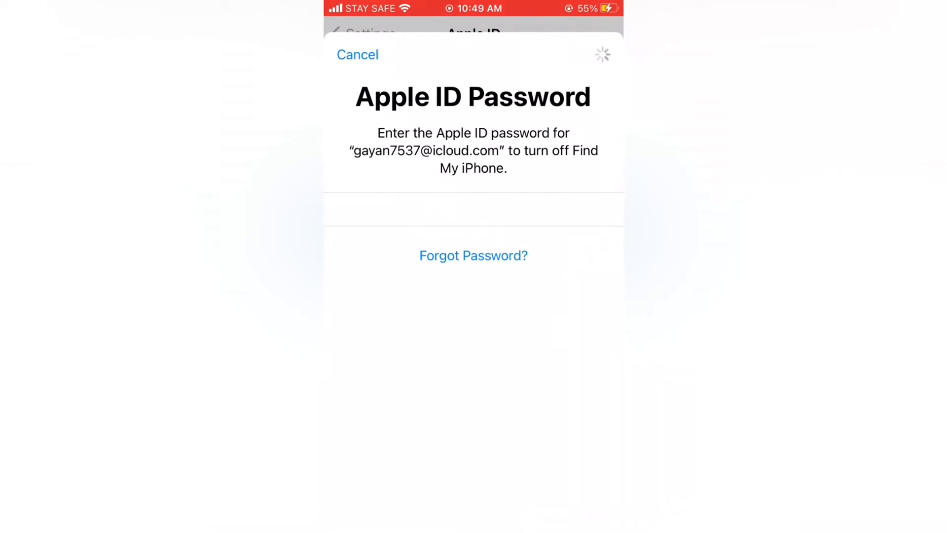
Complete the sign-out without keeping copies of calendars, contacts or keychain.
click(357, 54)
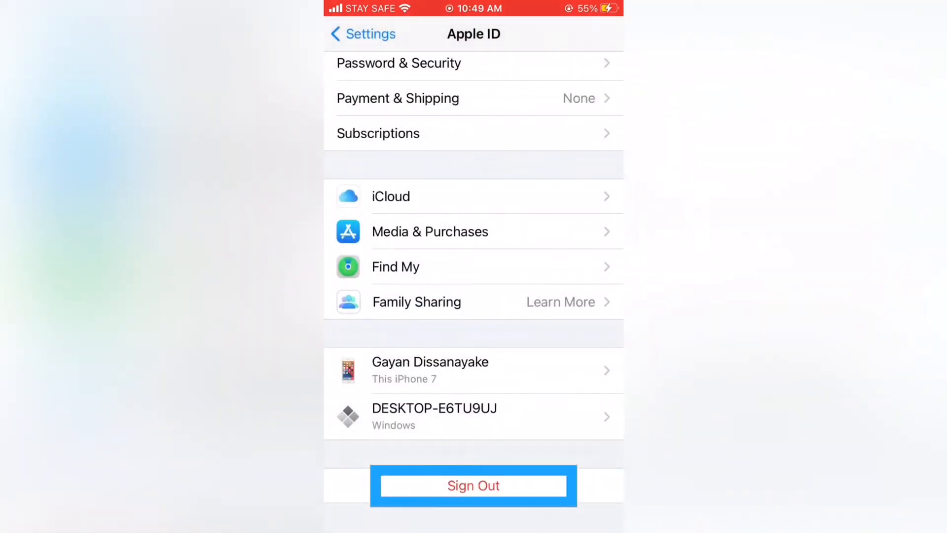
click(474, 485)
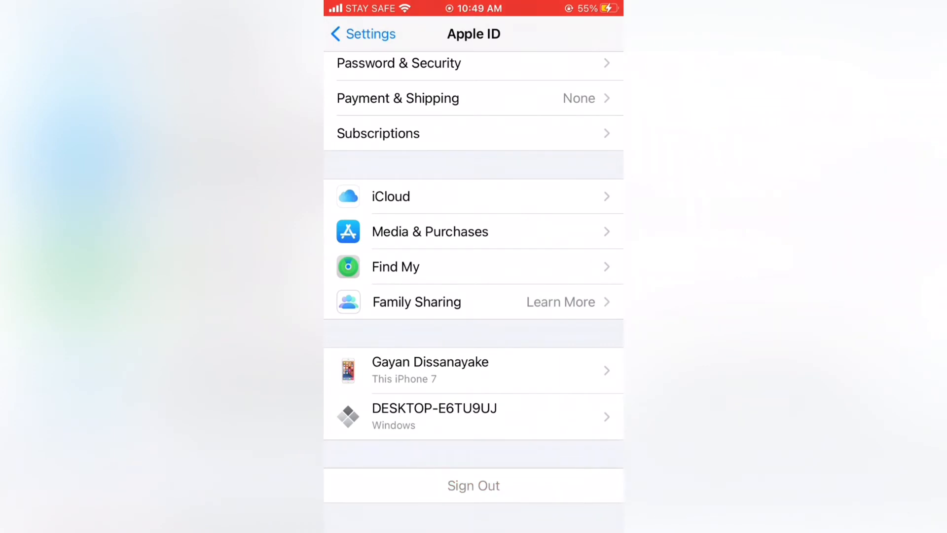
click(473, 485)
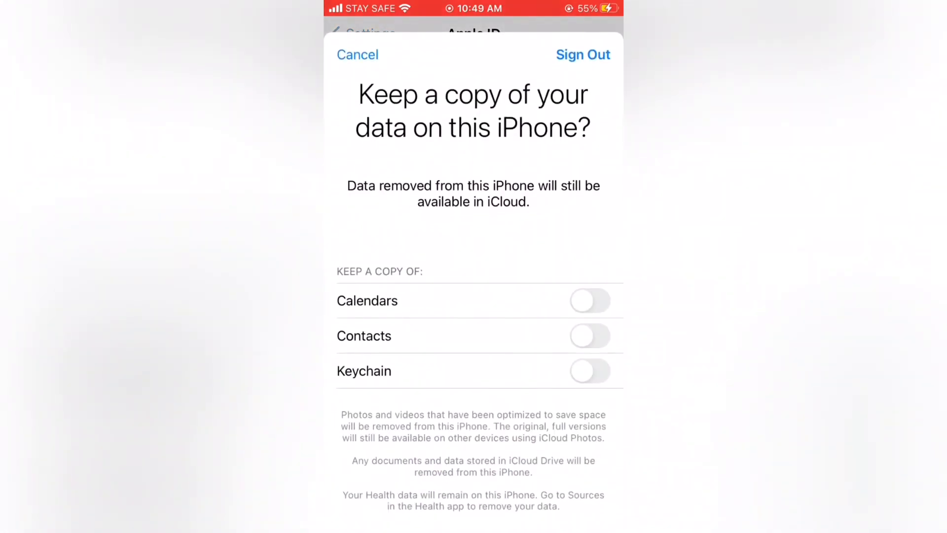
click(582, 54)
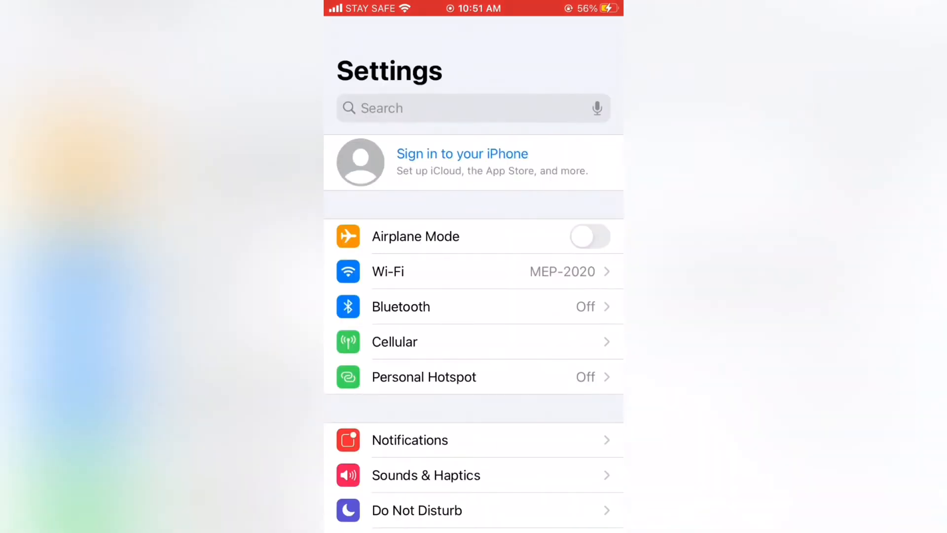
Sign back in with the Apple ID email and password and merge Safari data with iCloud.
click(462, 153)
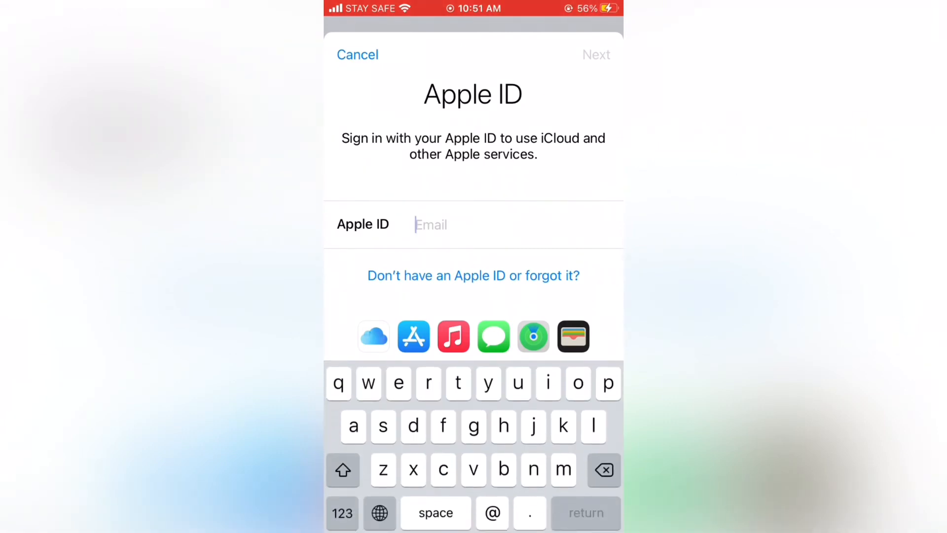
click(342, 470)
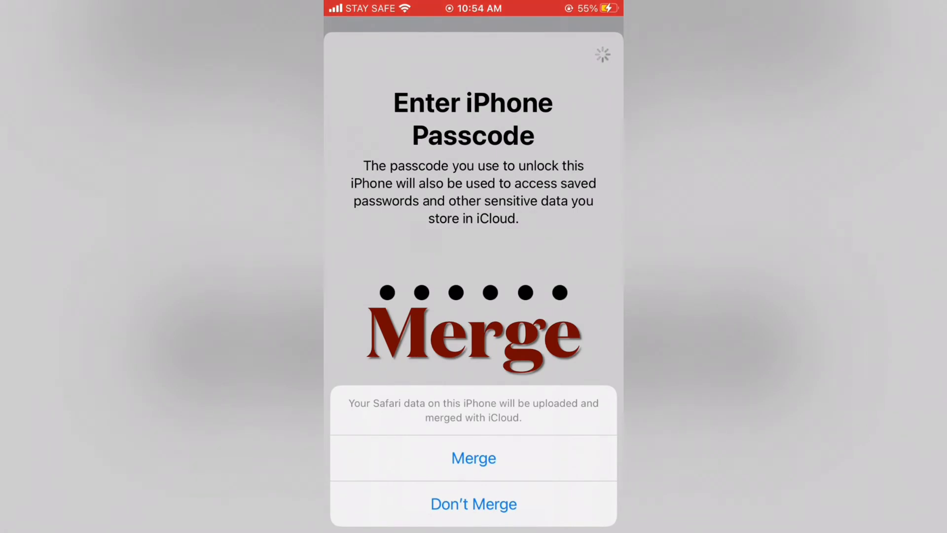
click(473, 457)
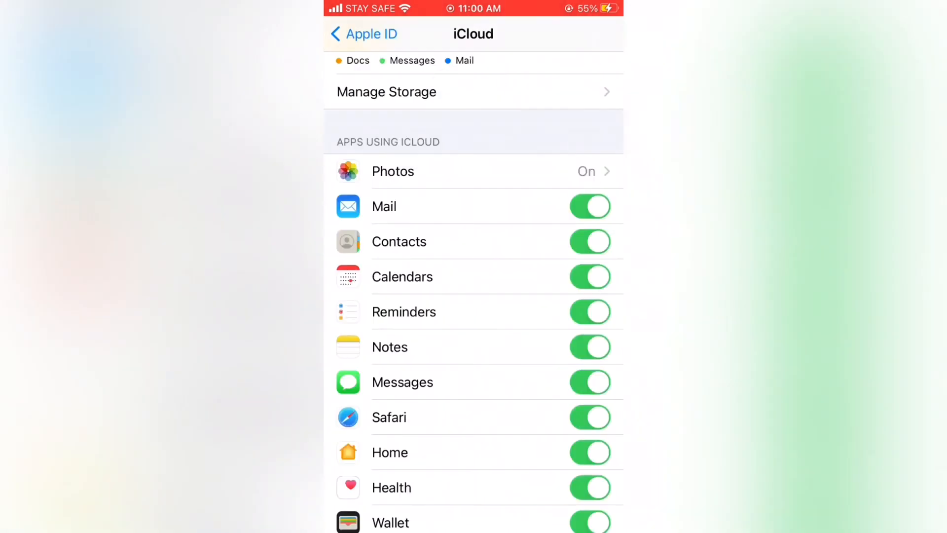
Switch off iCloud syncing for Notes and Game Center in the Apple ID iCloud list.
click(590, 347)
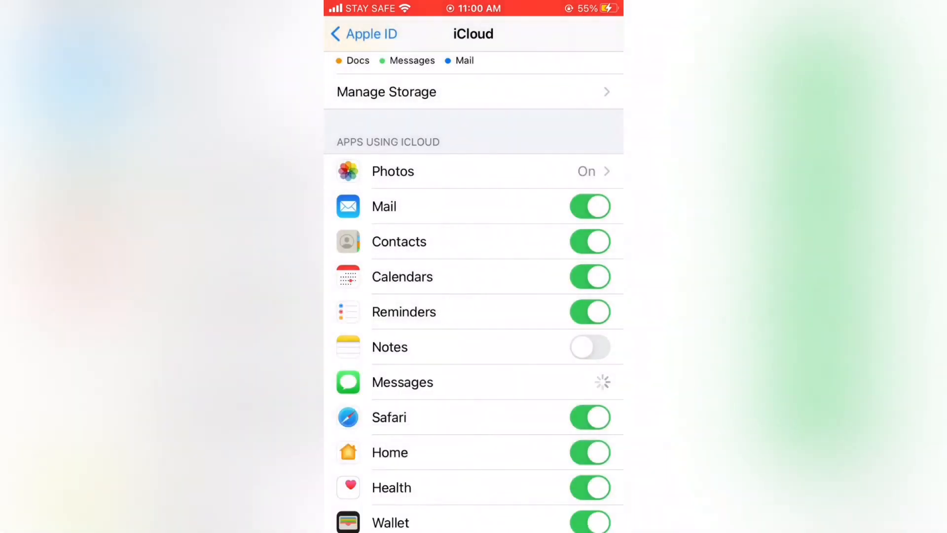
scroll(down, 3)
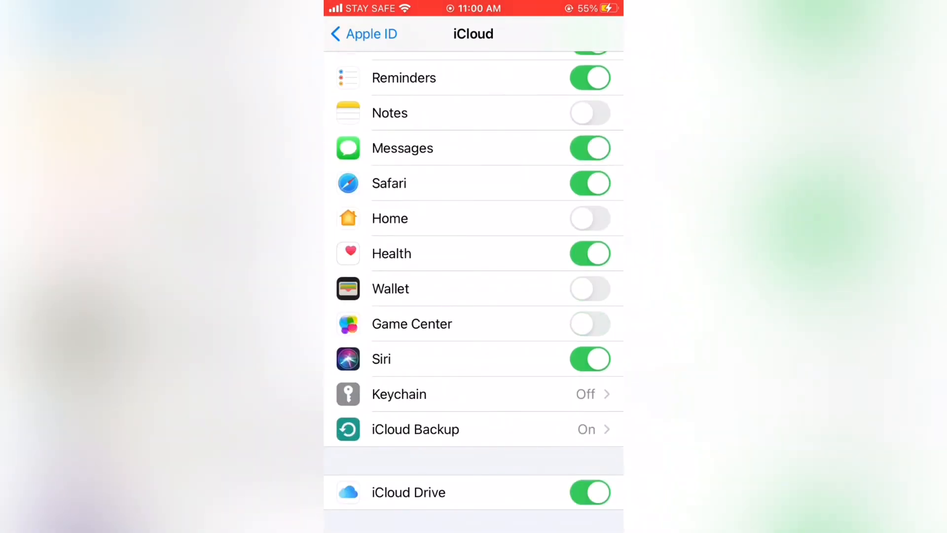
click(590, 324)
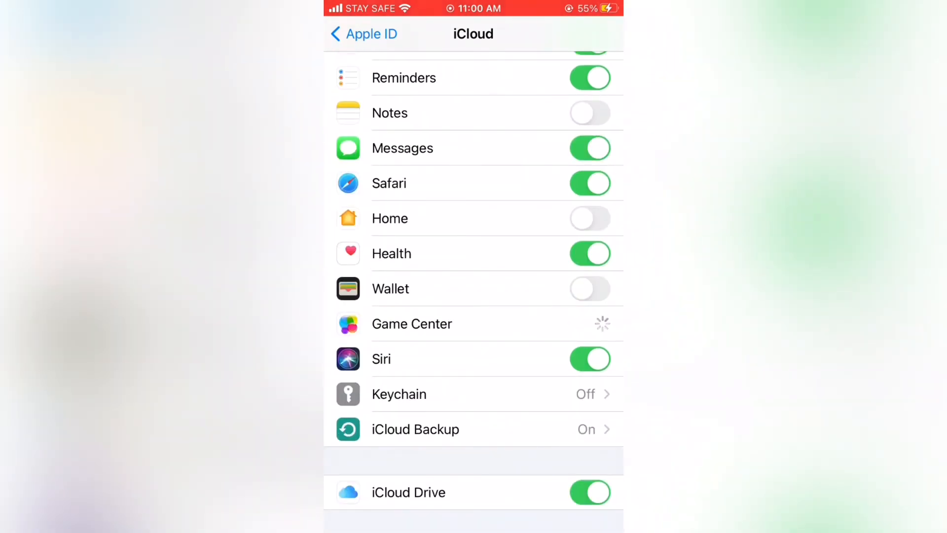
scroll(down, 3)
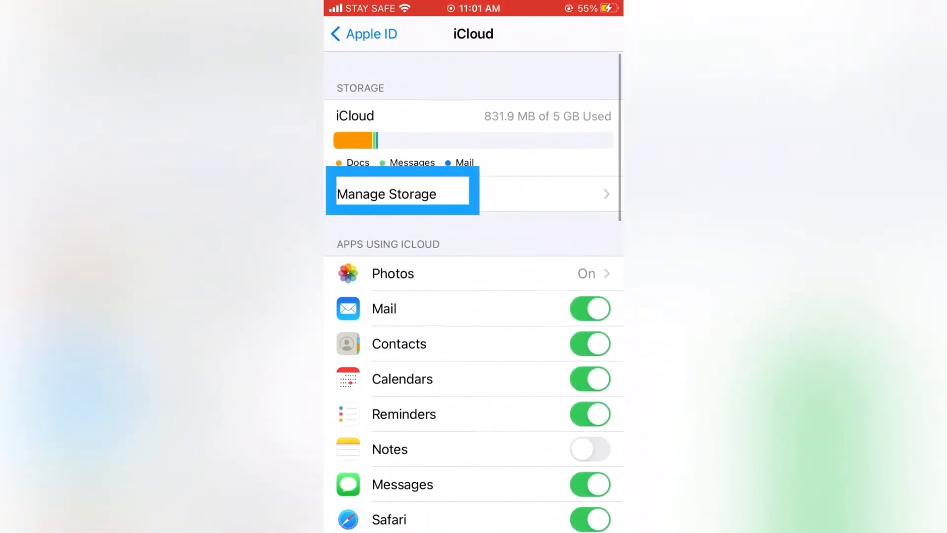
Go through Manage Storage and Backups to this iPhone's backup details.
click(401, 193)
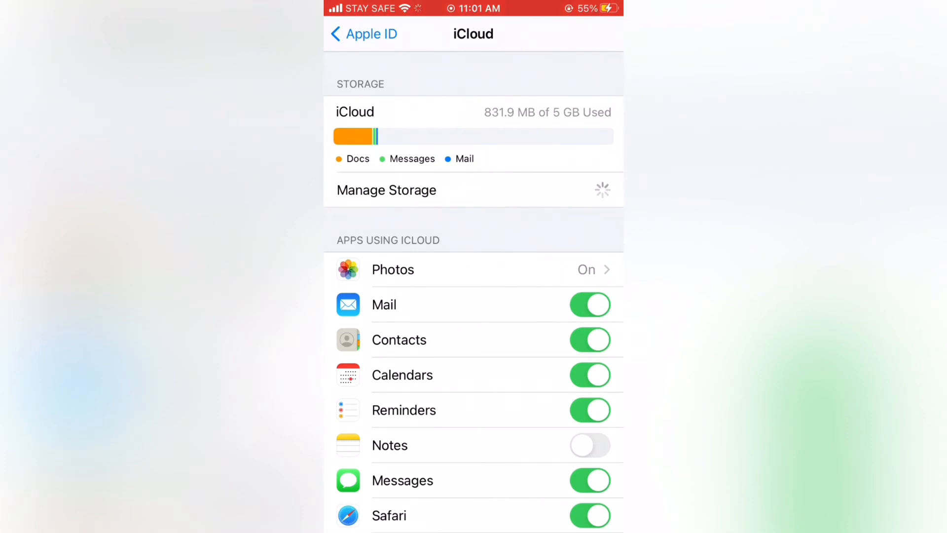
click(385, 189)
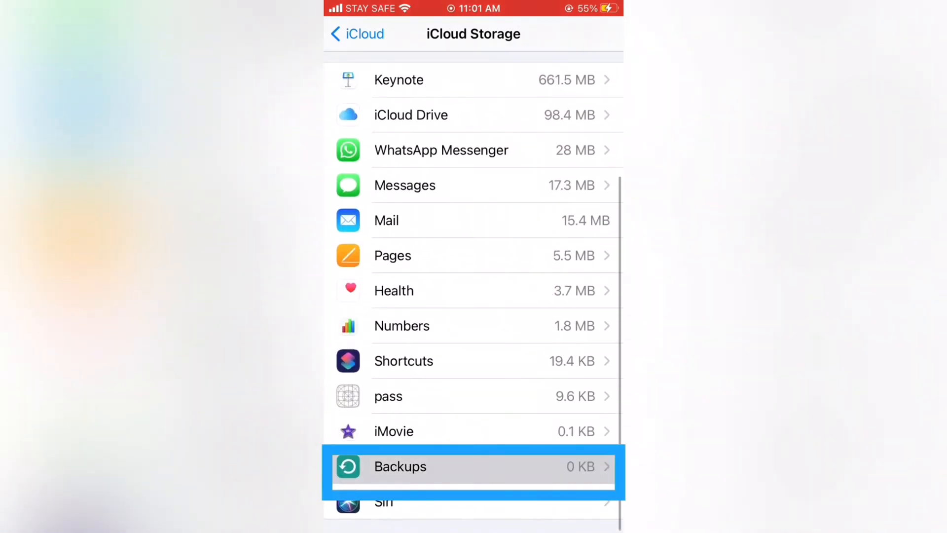
click(473, 465)
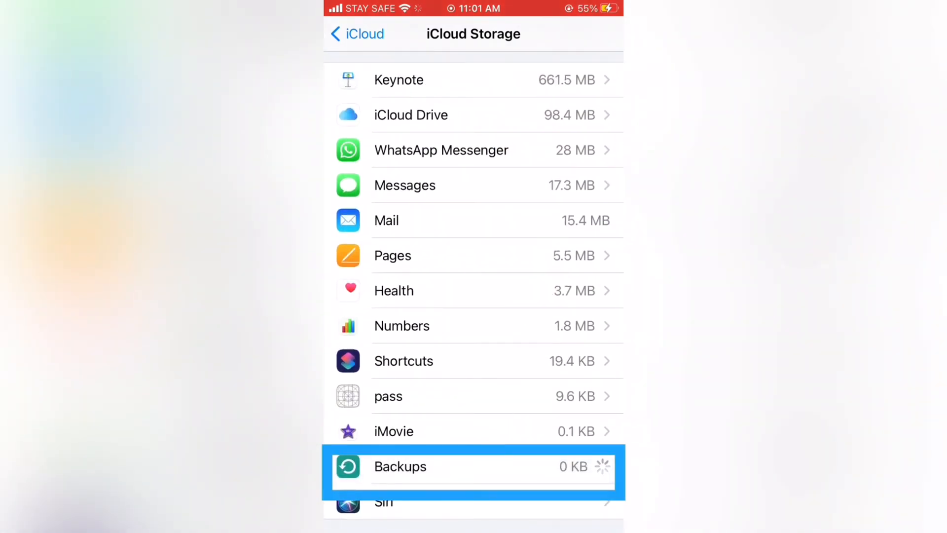
click(473, 466)
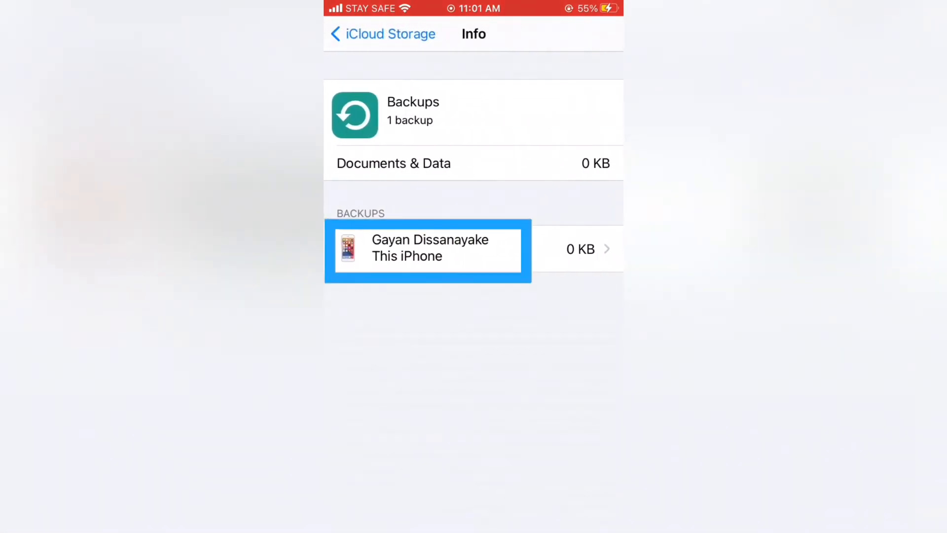
click(427, 249)
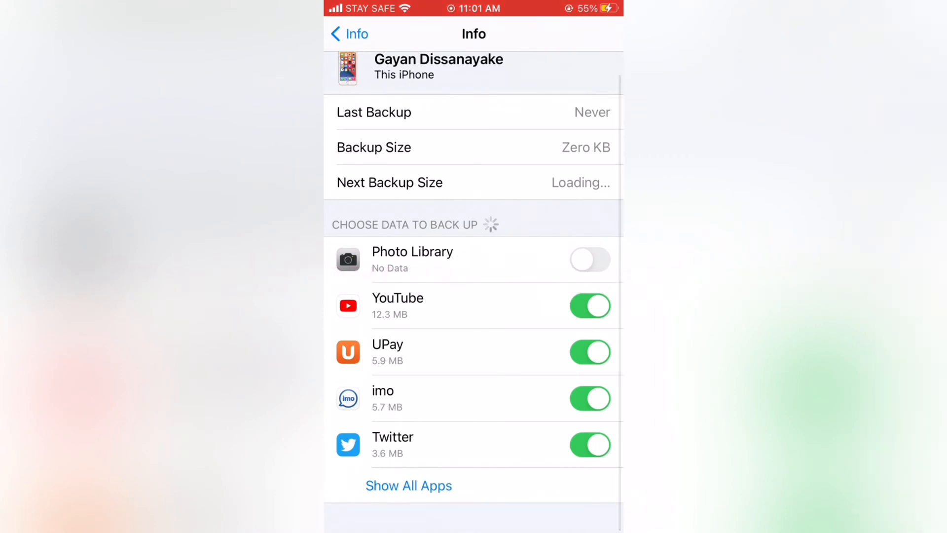
Exclude YouCam Perfect from the data this iPhone backs up to iCloud.
scroll(down, 3)
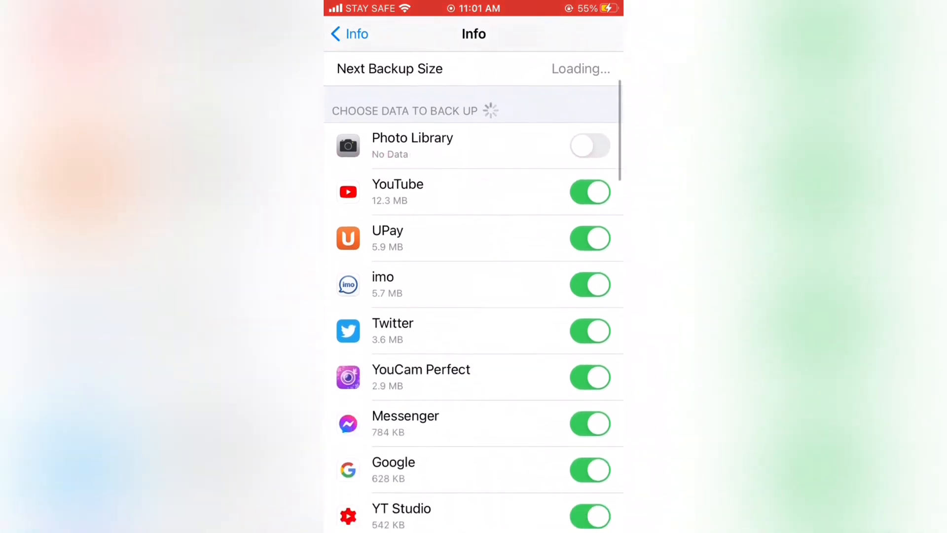
click(589, 378)
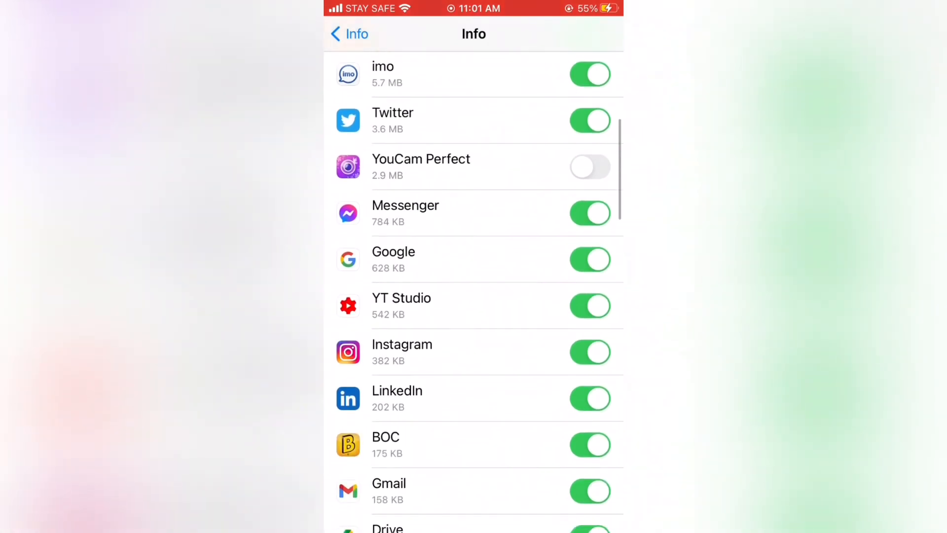
scroll(down, 3)
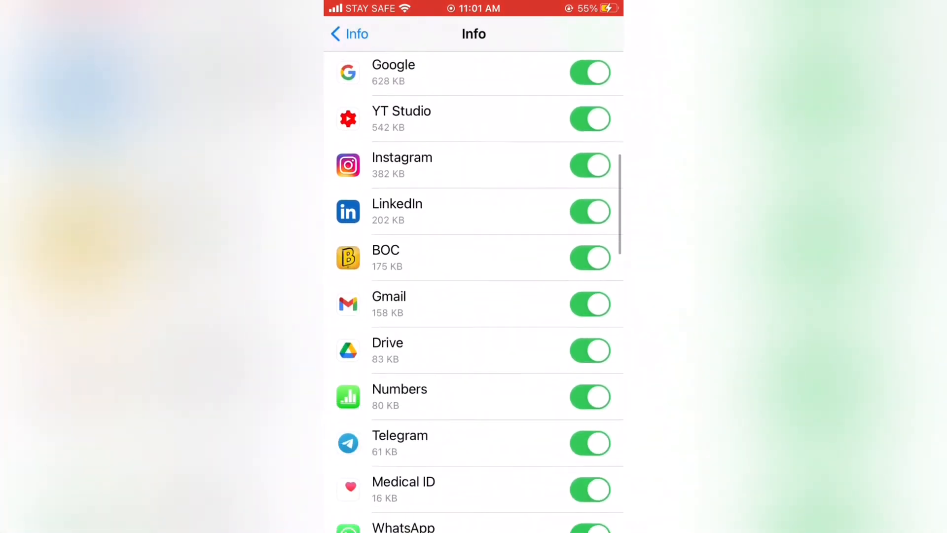
scroll(down, 3)
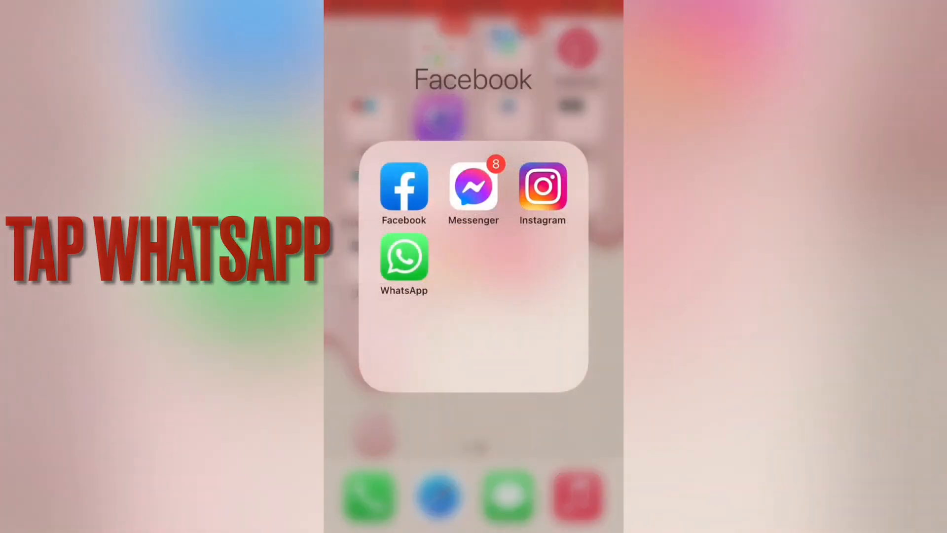
Launch WhatsApp and run Back Up Now to upload the 1.20 GB chat backup to iCloud.
click(403, 256)
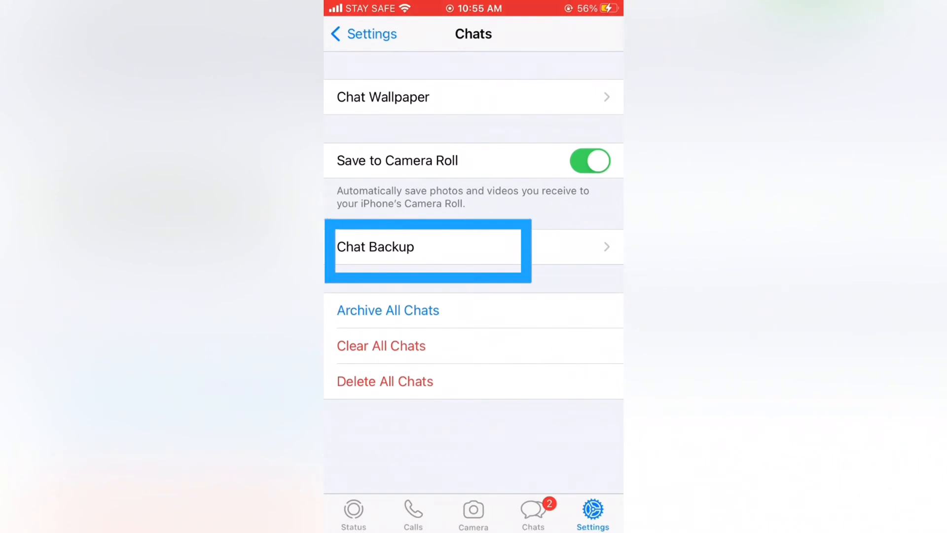
click(427, 246)
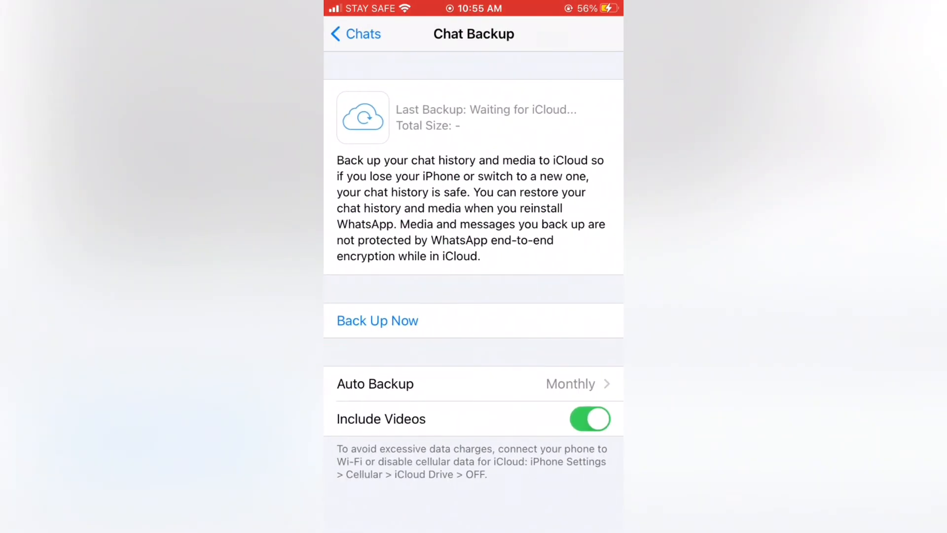
click(377, 319)
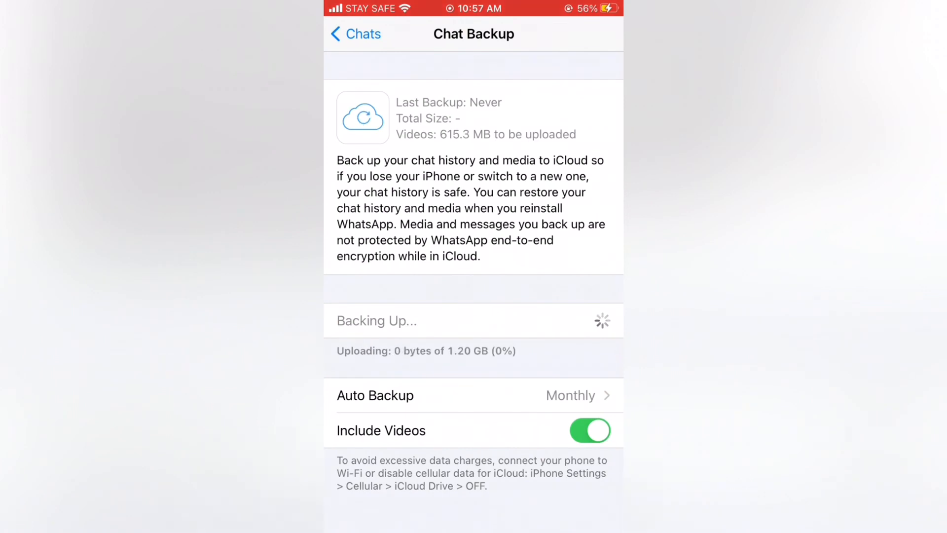
click(591, 431)
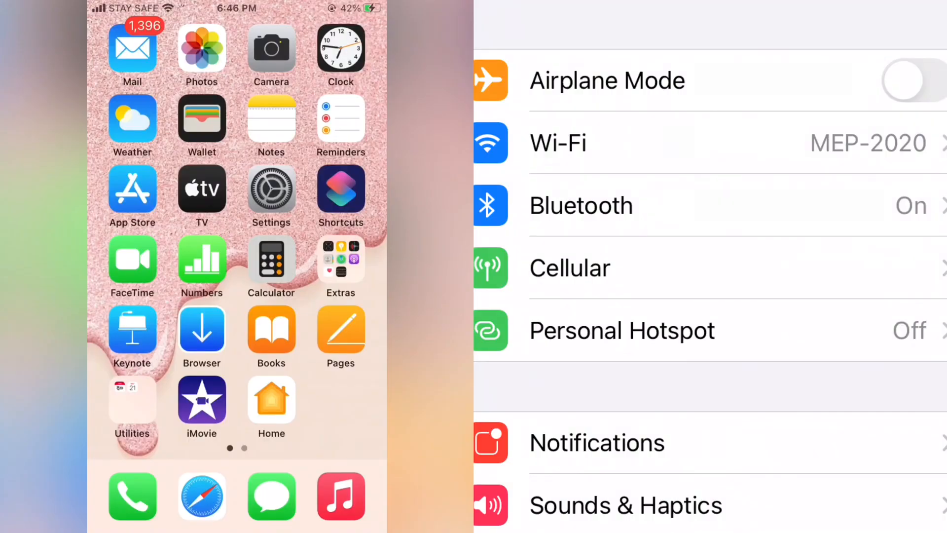
scroll(down, 3)
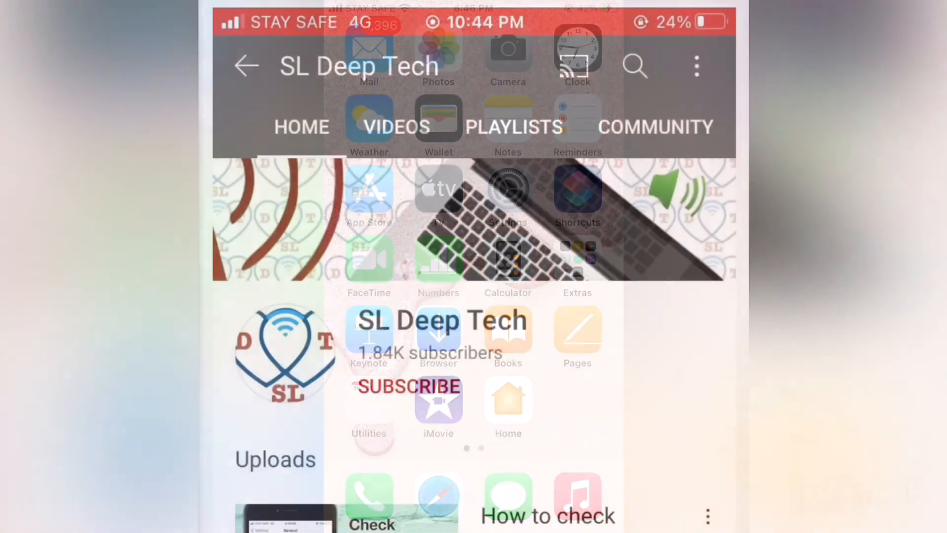
Subscribe to SL Deep Tech and show its All/Personalized/None notification options.
click(408, 386)
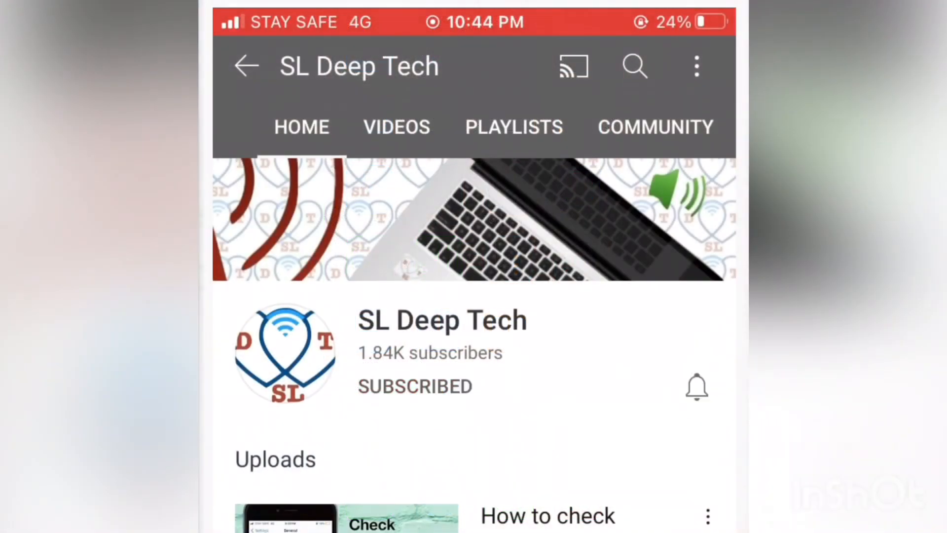
click(698, 387)
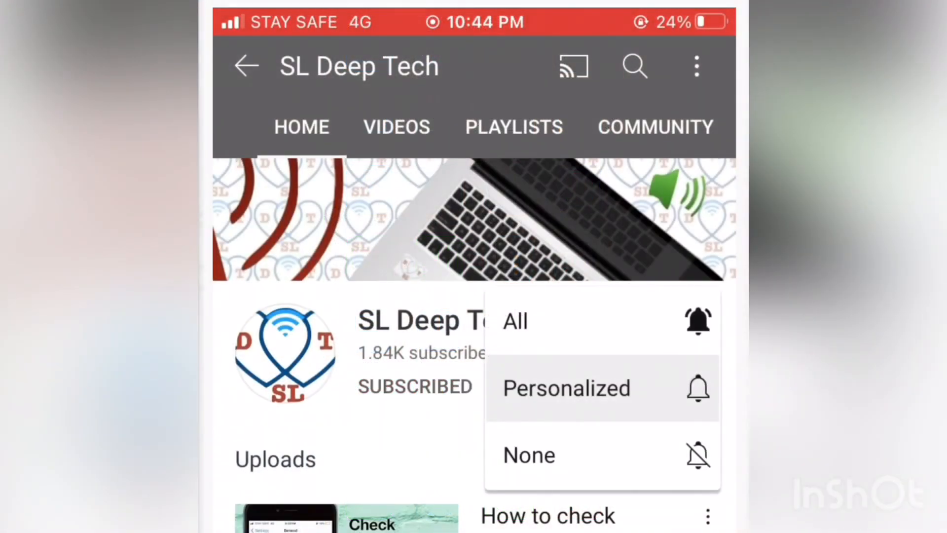